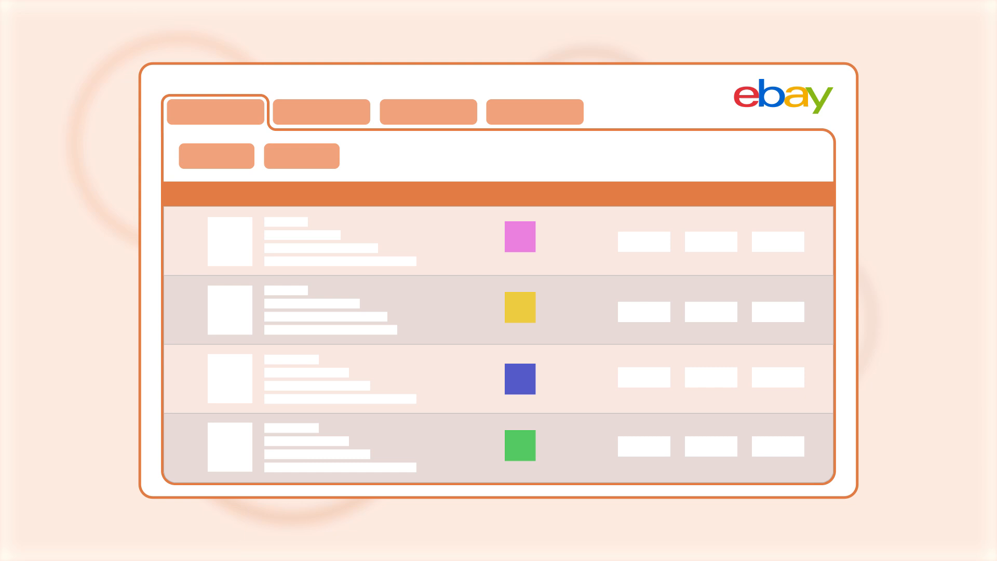
- Open the Accessories listing from Items By Listing with its 325 records
{"action": "left_click", "coordinate": [427, 111]}
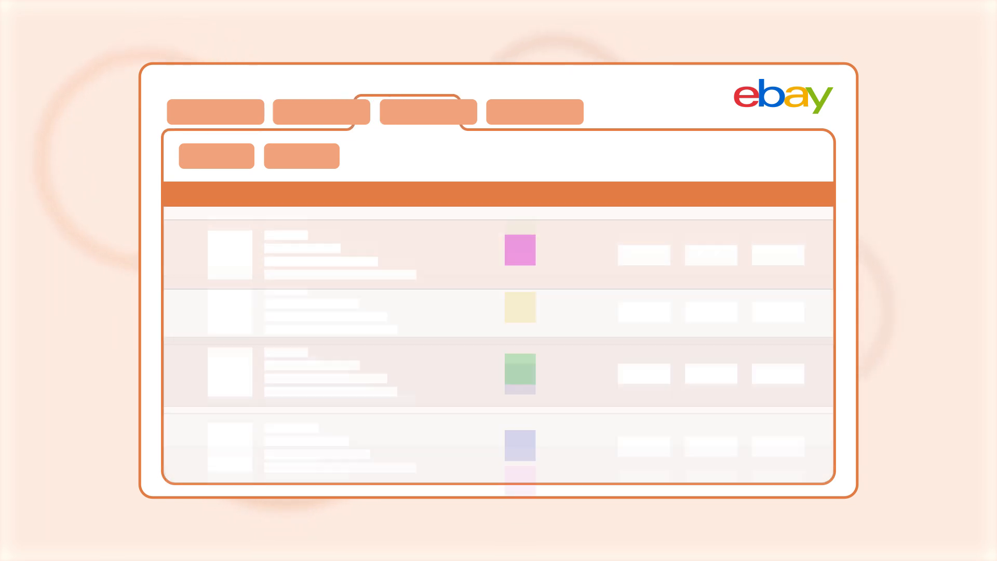
{"action": "left_click", "coordinate": [534, 111]}
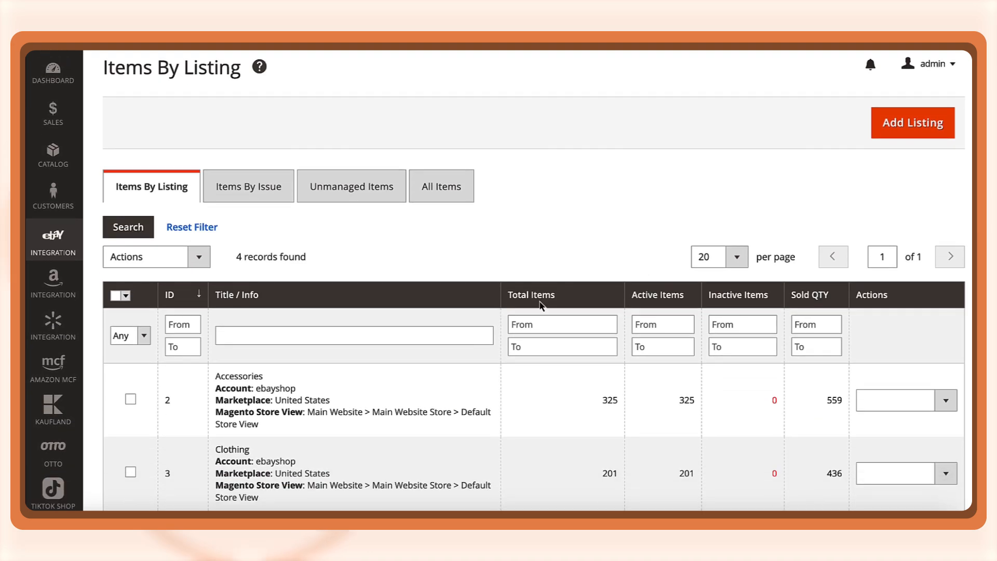
{"action": "mouse_move", "coordinate": [440, 407]}
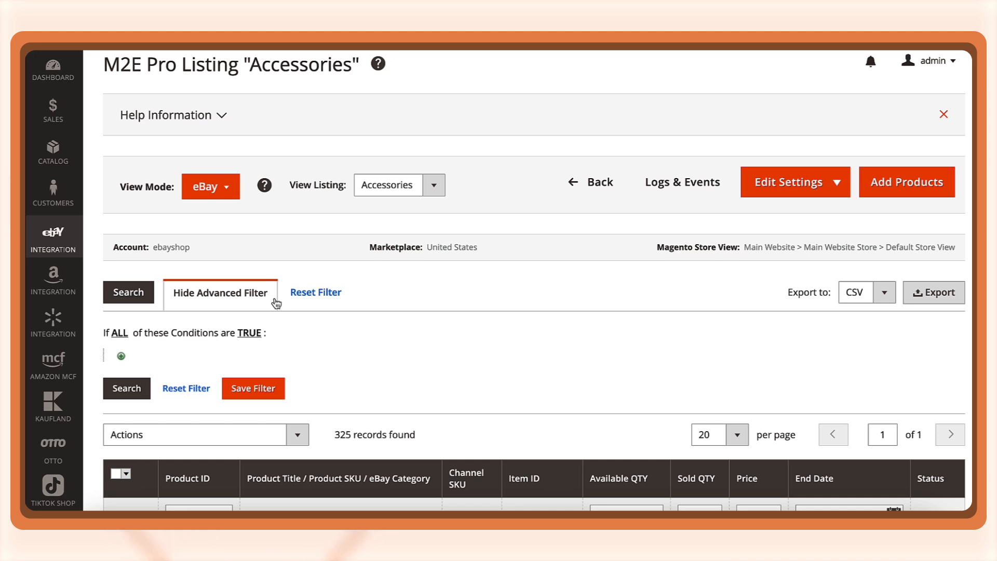
{"action": "left_click", "coordinate": [118, 332]}
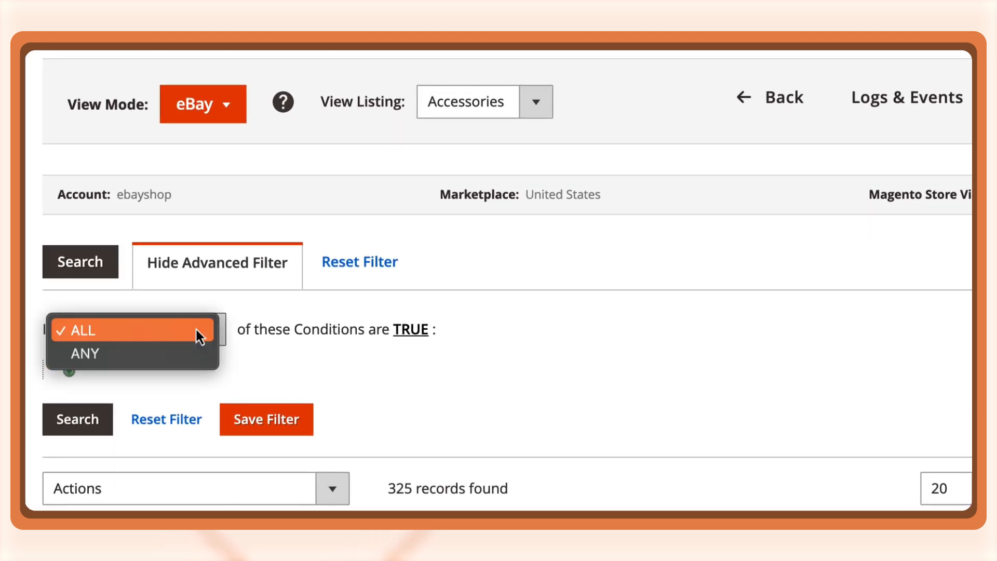
{"action": "left_click", "coordinate": [80, 330]}
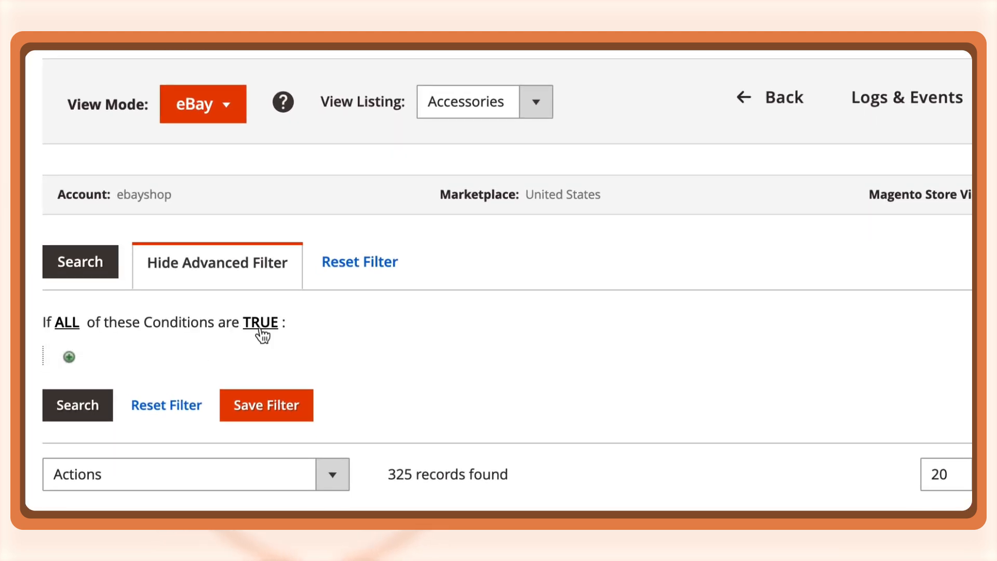
{"action": "left_click", "coordinate": [259, 323]}
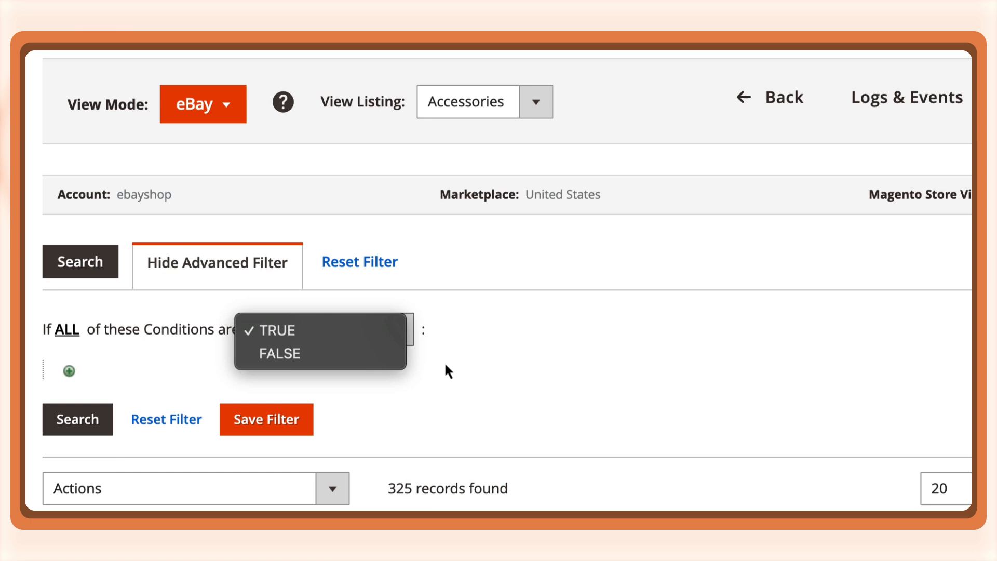
{"action": "left_click", "coordinate": [271, 329]}
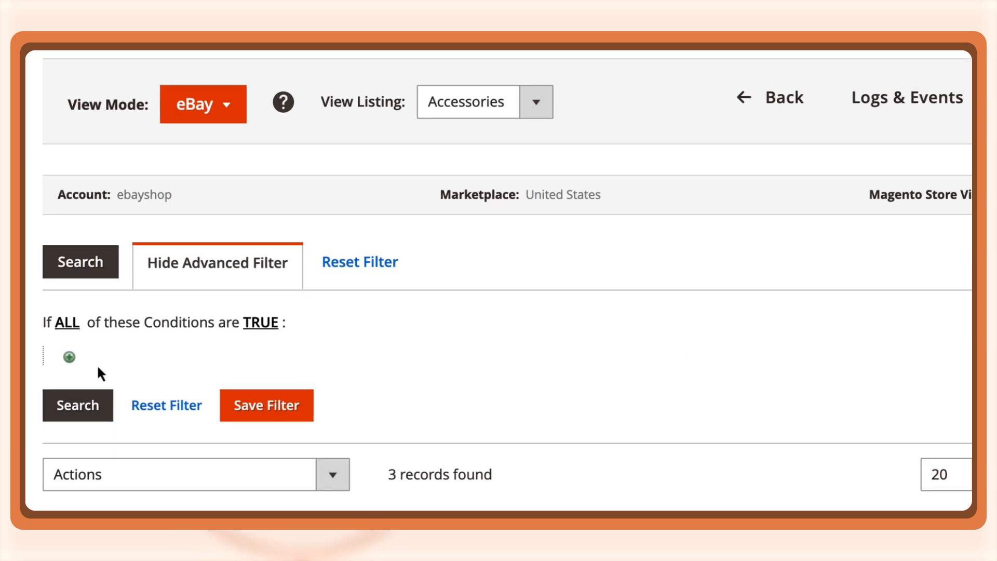
- Add a Brand is Carhartt condition and begin choosing a second condition attribute
{"action": "left_click", "coordinate": [68, 357]}
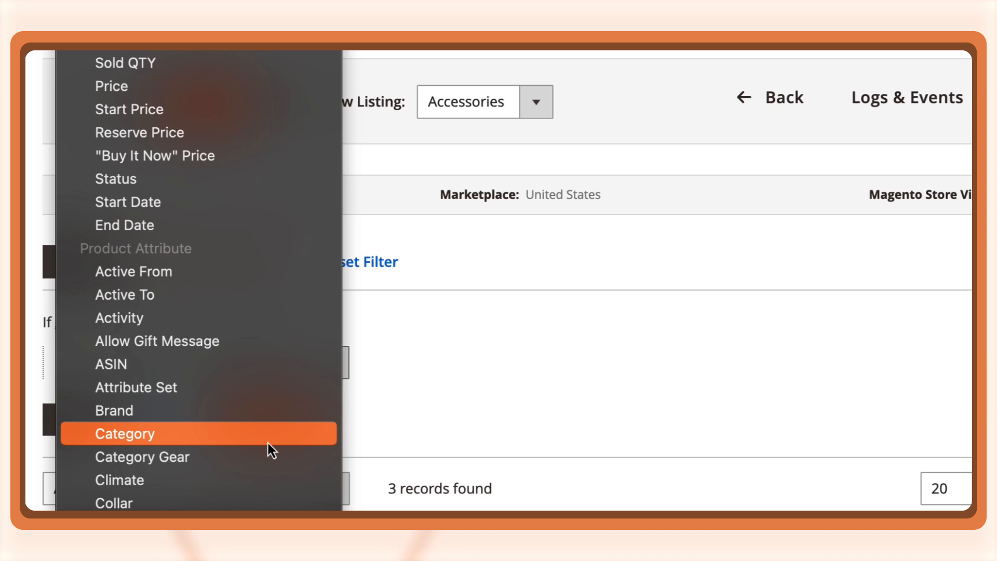
{"action": "left_click", "coordinate": [125, 433]}
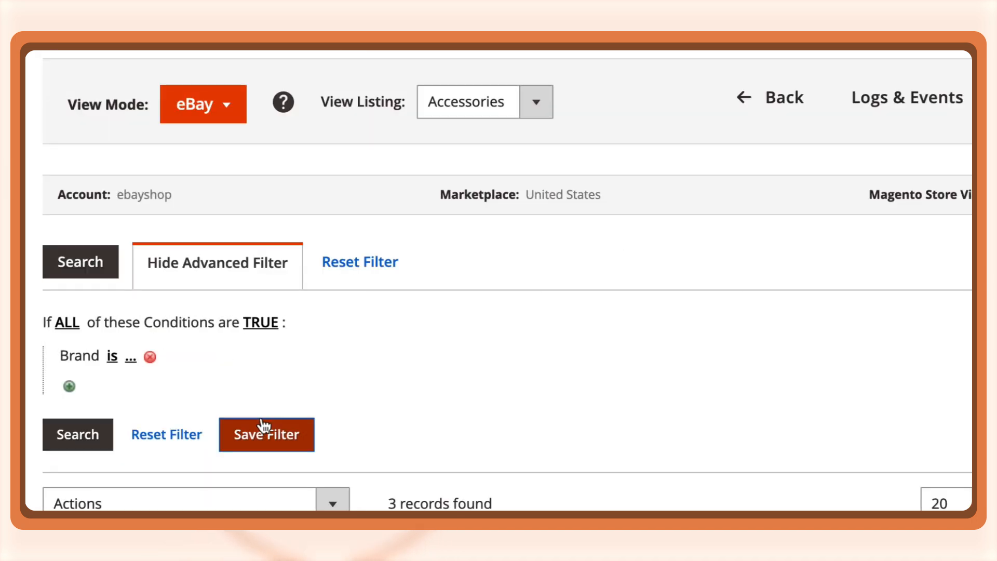
{"action": "left_click", "coordinate": [131, 357]}
{"action": "type", "text": "Carhartt"}
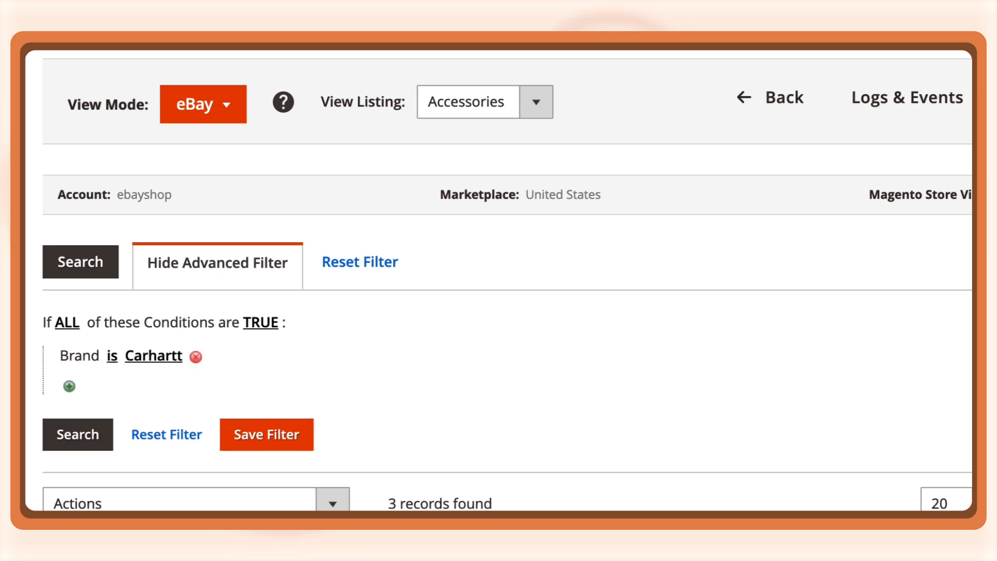
{"action": "left_click", "coordinate": [68, 387]}
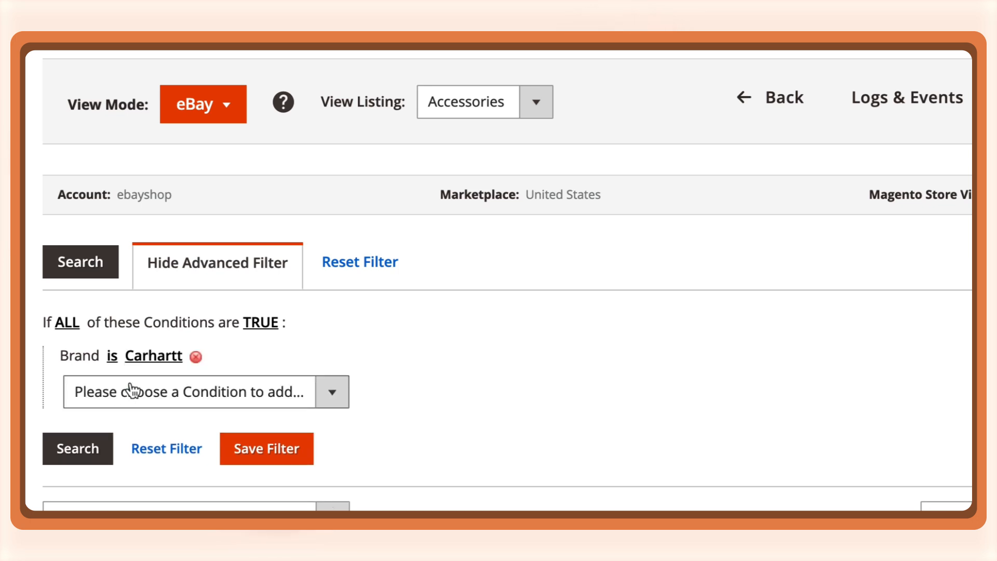
{"action": "left_click", "coordinate": [204, 391]}
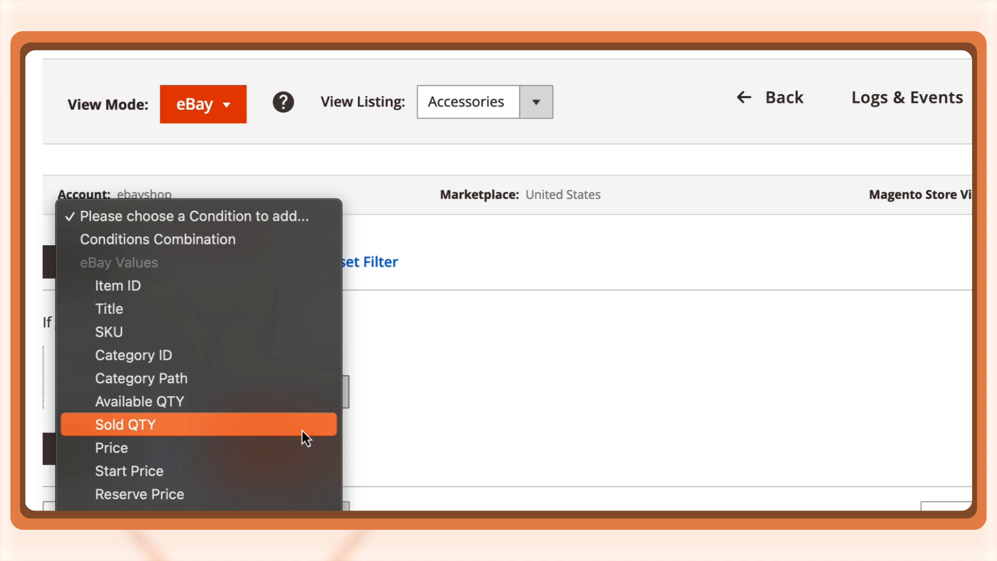
- Add Price conditions of at least 50 and at most 100, then start another condition
{"action": "left_click", "coordinate": [125, 424]}
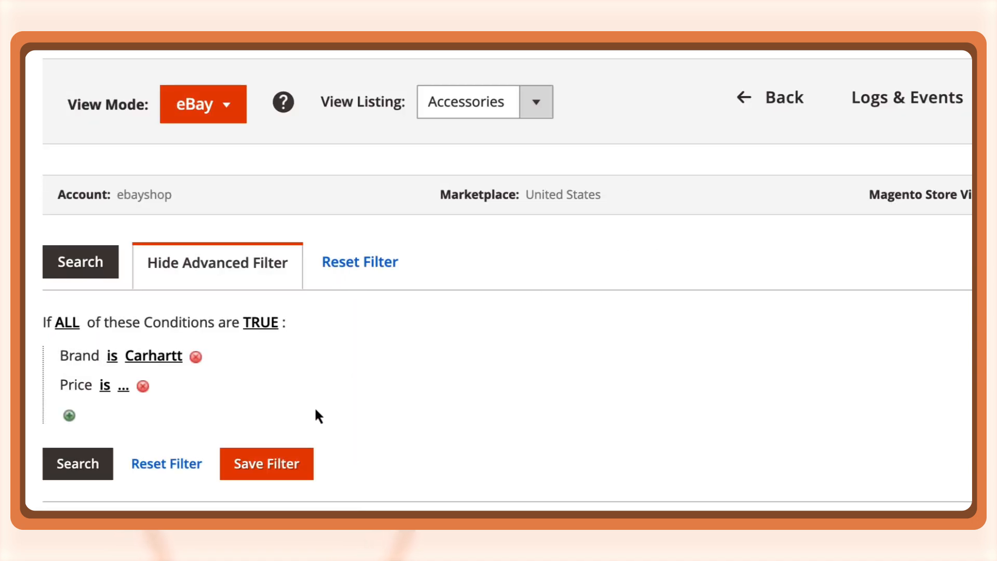
{"action": "left_click", "coordinate": [111, 385]}
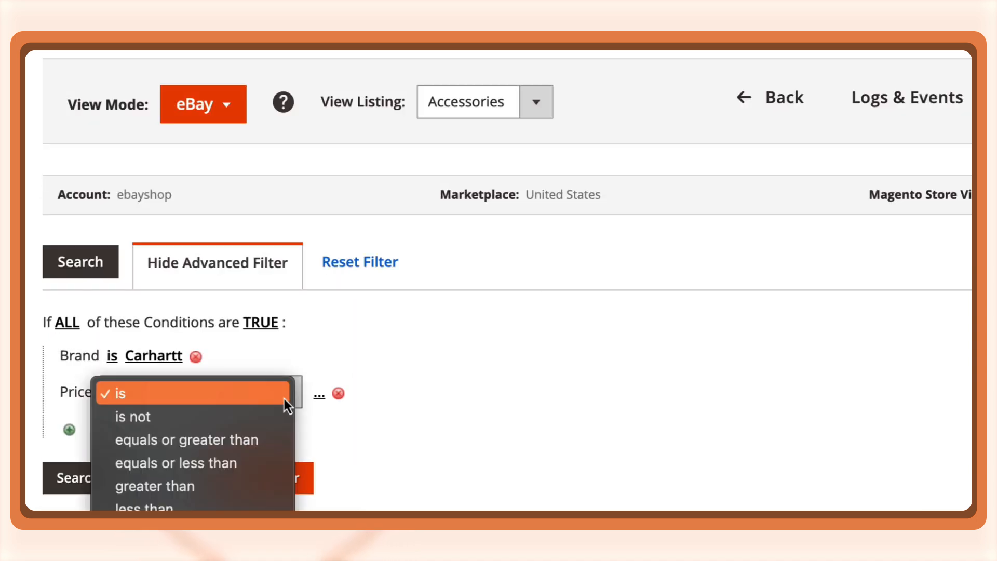
{"action": "left_click", "coordinate": [185, 440]}
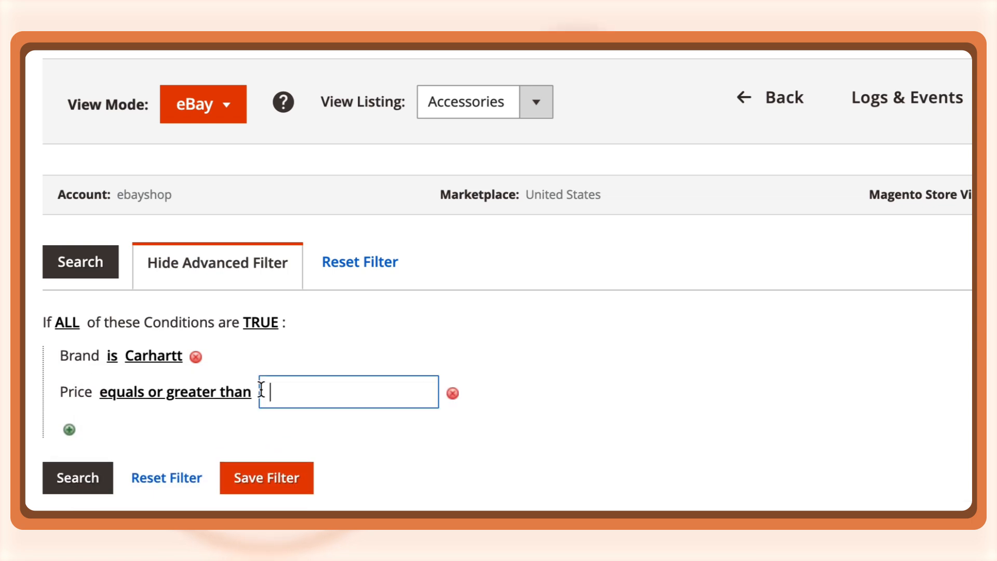
{"action": "type", "text": "50"}
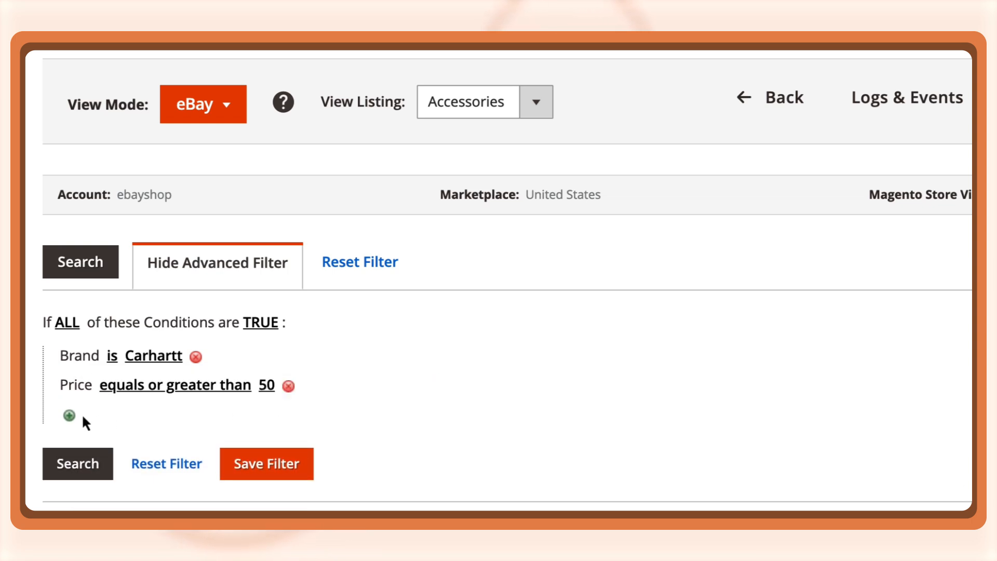
{"action": "left_click", "coordinate": [67, 417]}
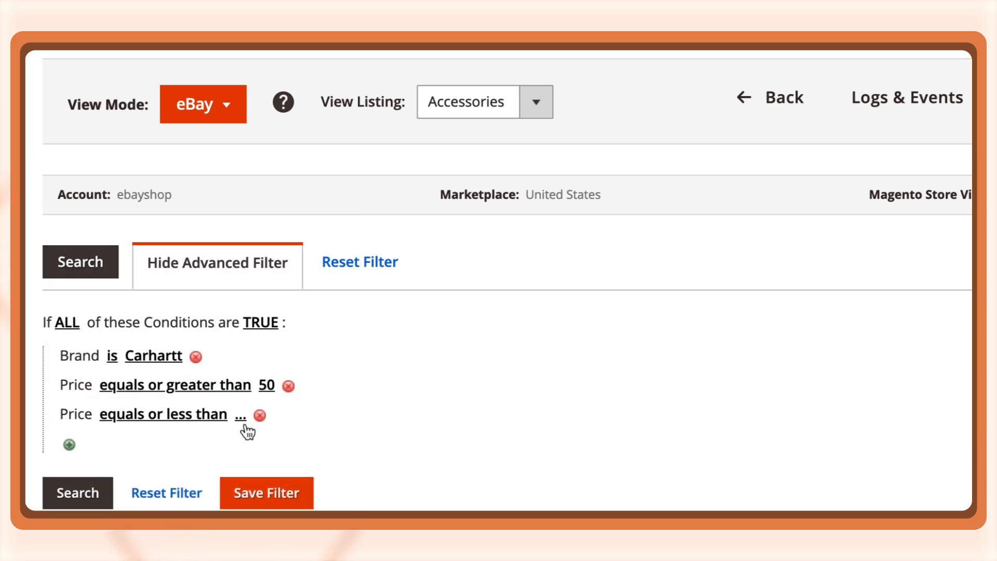
{"action": "type", "text": "100"}
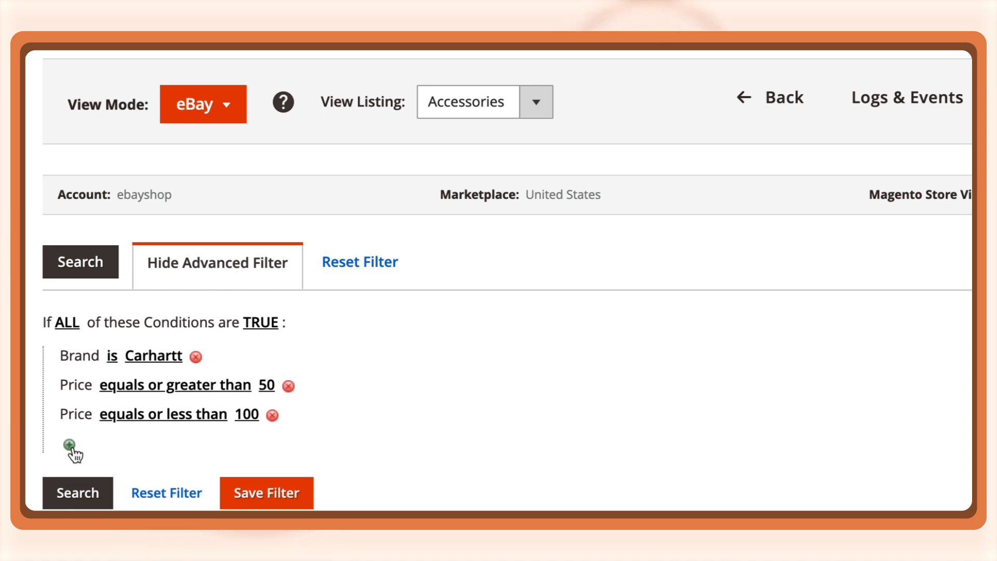
{"action": "left_click", "coordinate": [72, 449]}
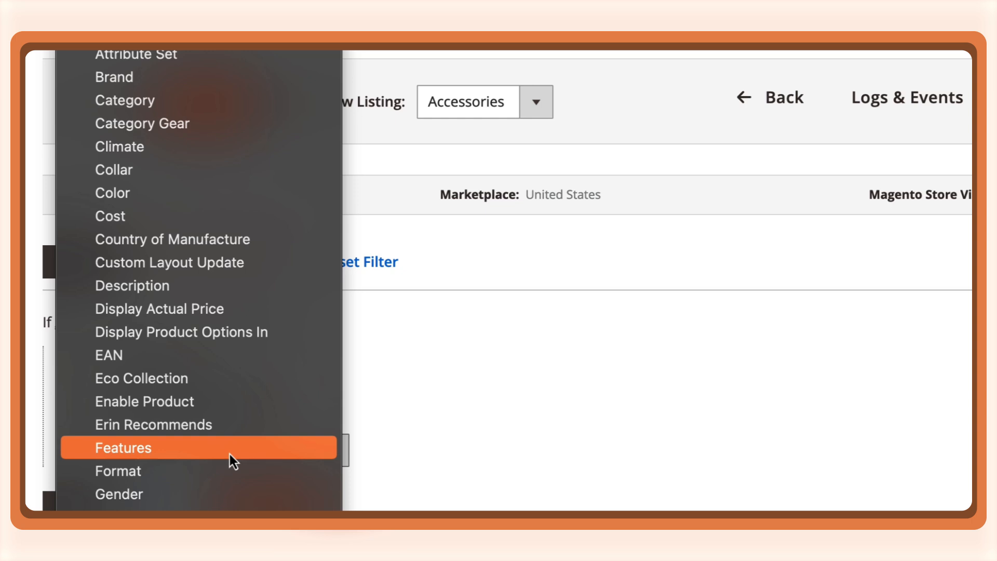
- Add a QTY greater than 200 condition alongside Brand and Price
{"action": "left_click", "coordinate": [123, 447]}
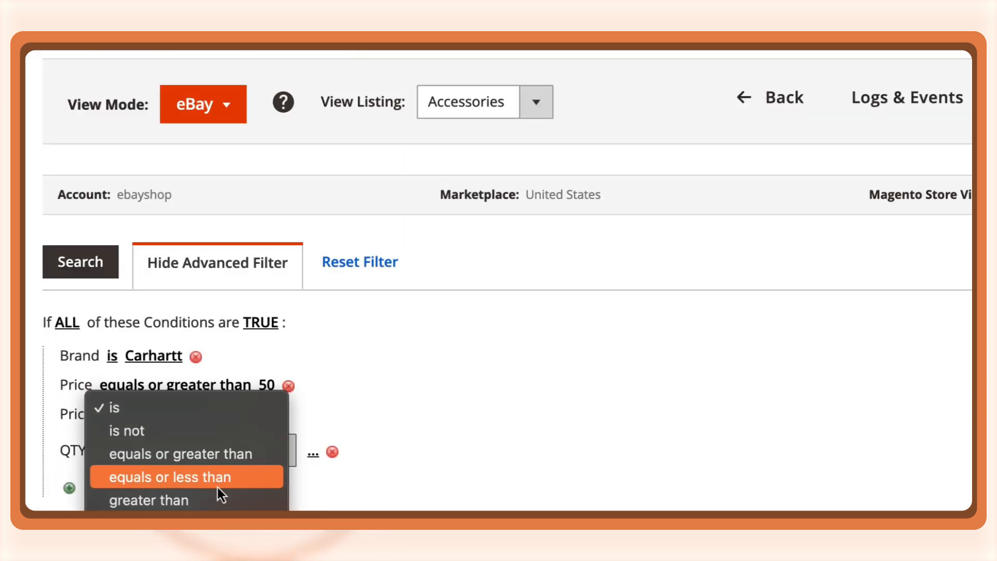
{"action": "left_click", "coordinate": [169, 477]}
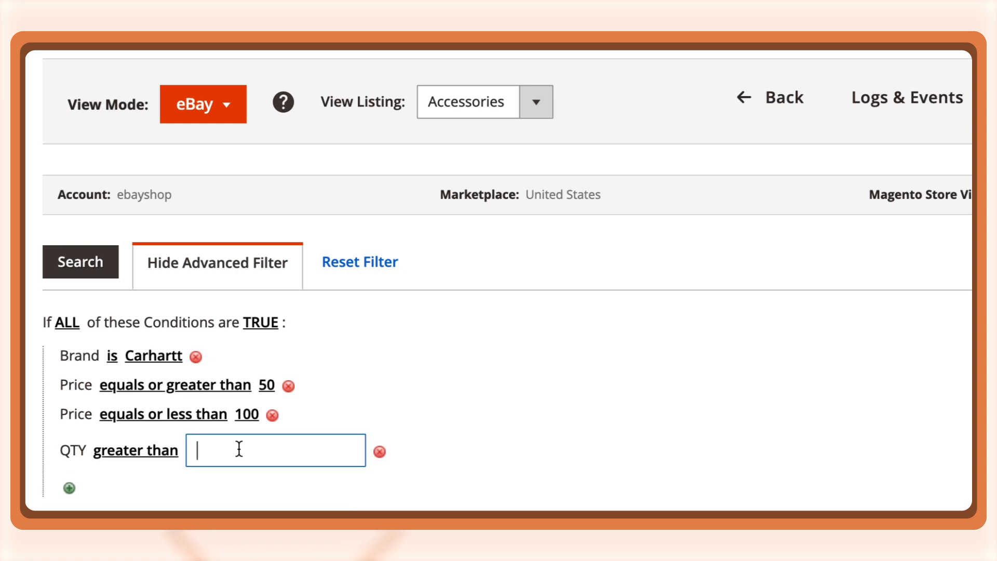
{"action": "type", "text": "200"}
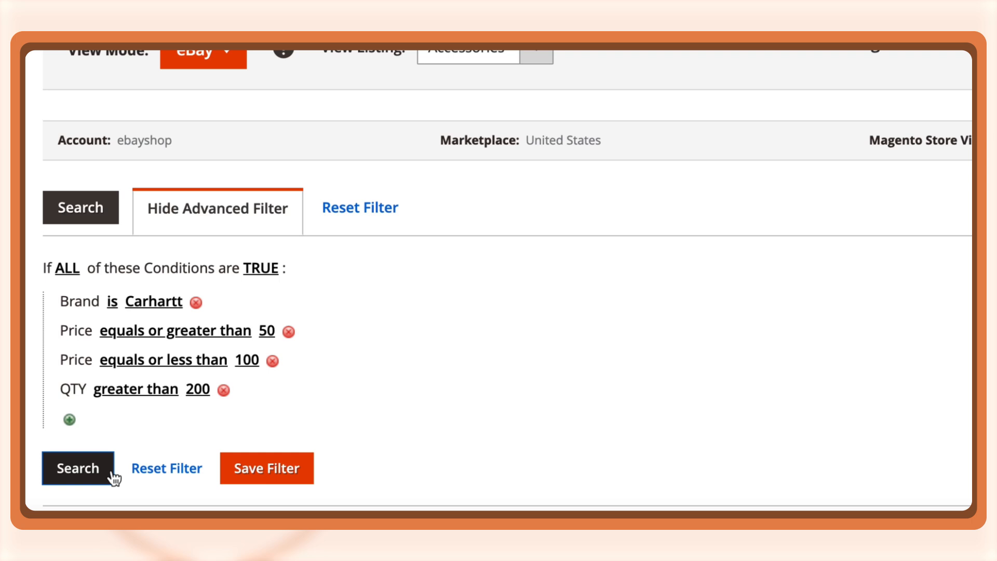
- Run the four-condition search, narrowing Accessories to 5 records found
{"action": "left_click", "coordinate": [78, 468]}
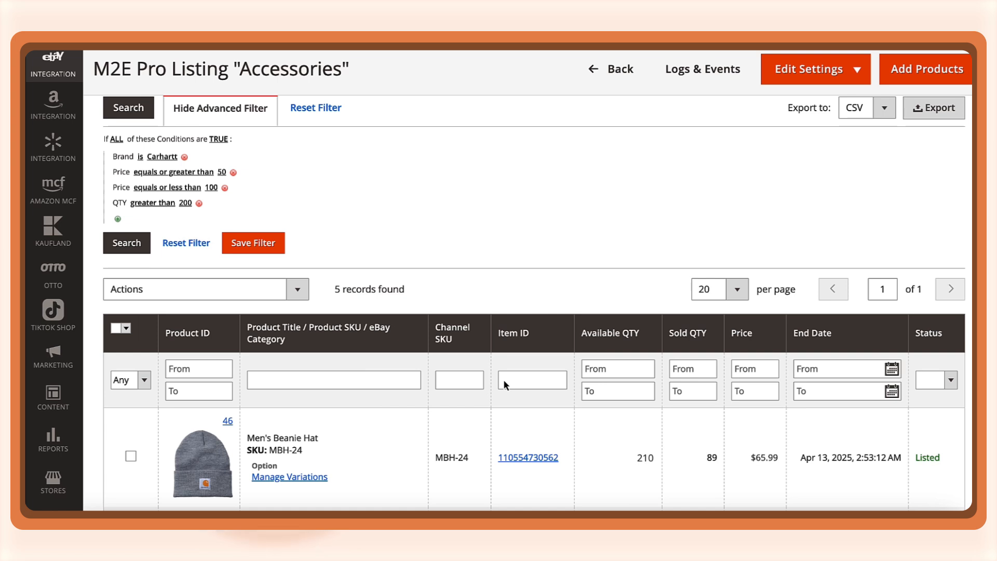
{"action": "left_click", "coordinate": [209, 231]}
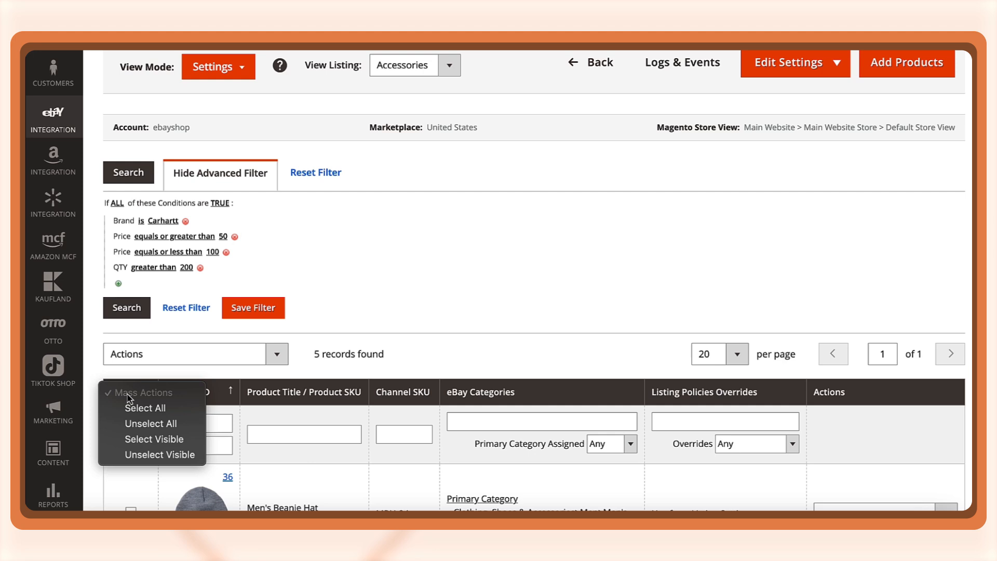
- Save the current conditions as the reusable Beanie Promotions filter
{"action": "left_click", "coordinate": [145, 408]}
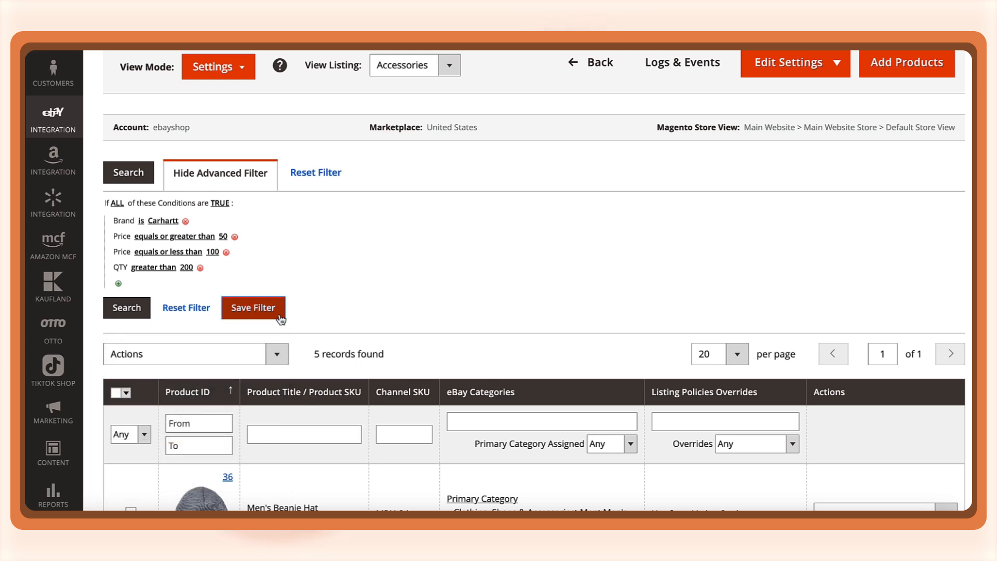
{"action": "left_click", "coordinate": [253, 308]}
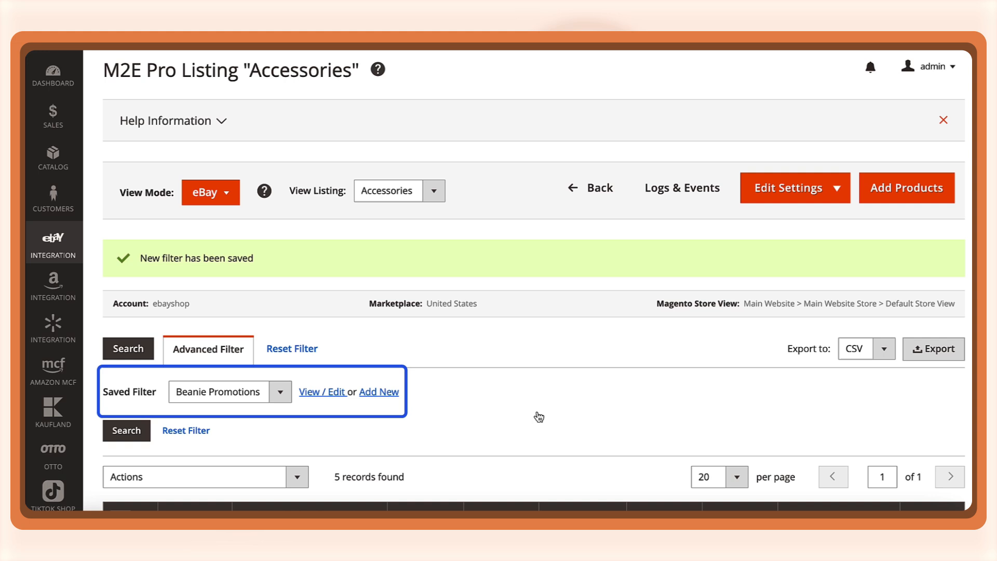